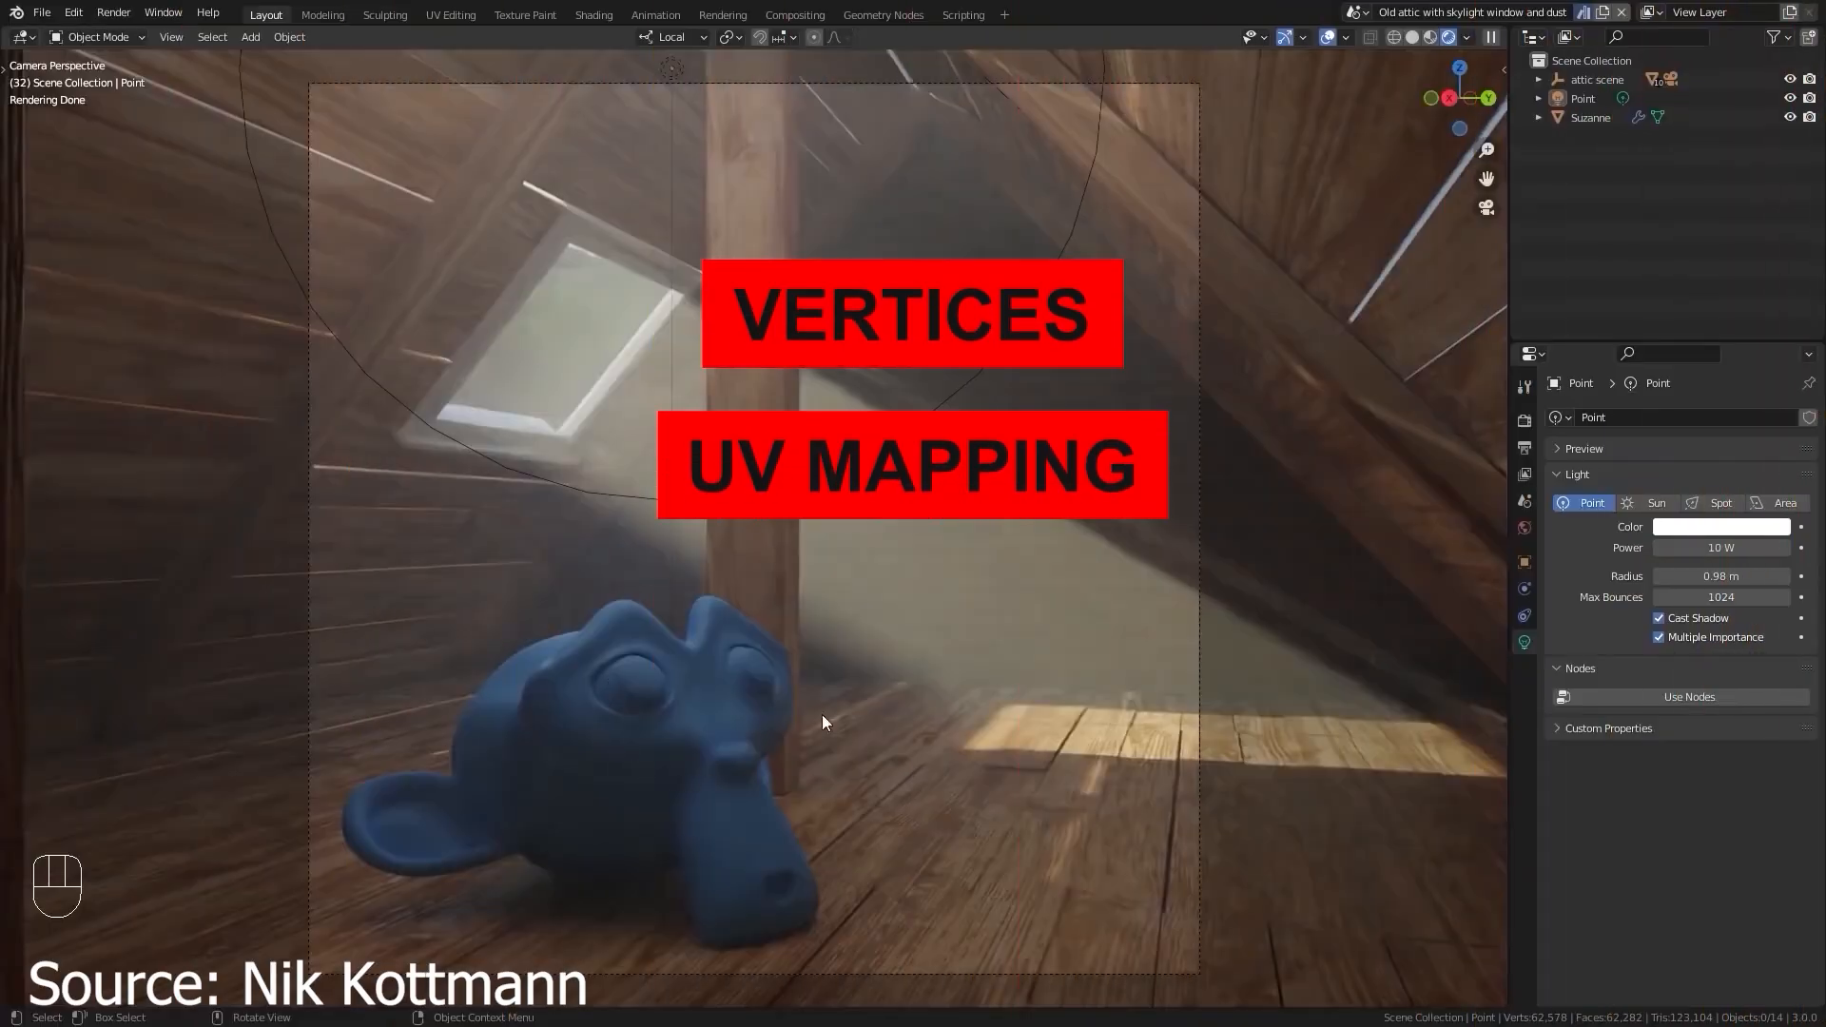
Select the Suzanne monkey head so Material.002 appears in its material settings
click(1588, 116)
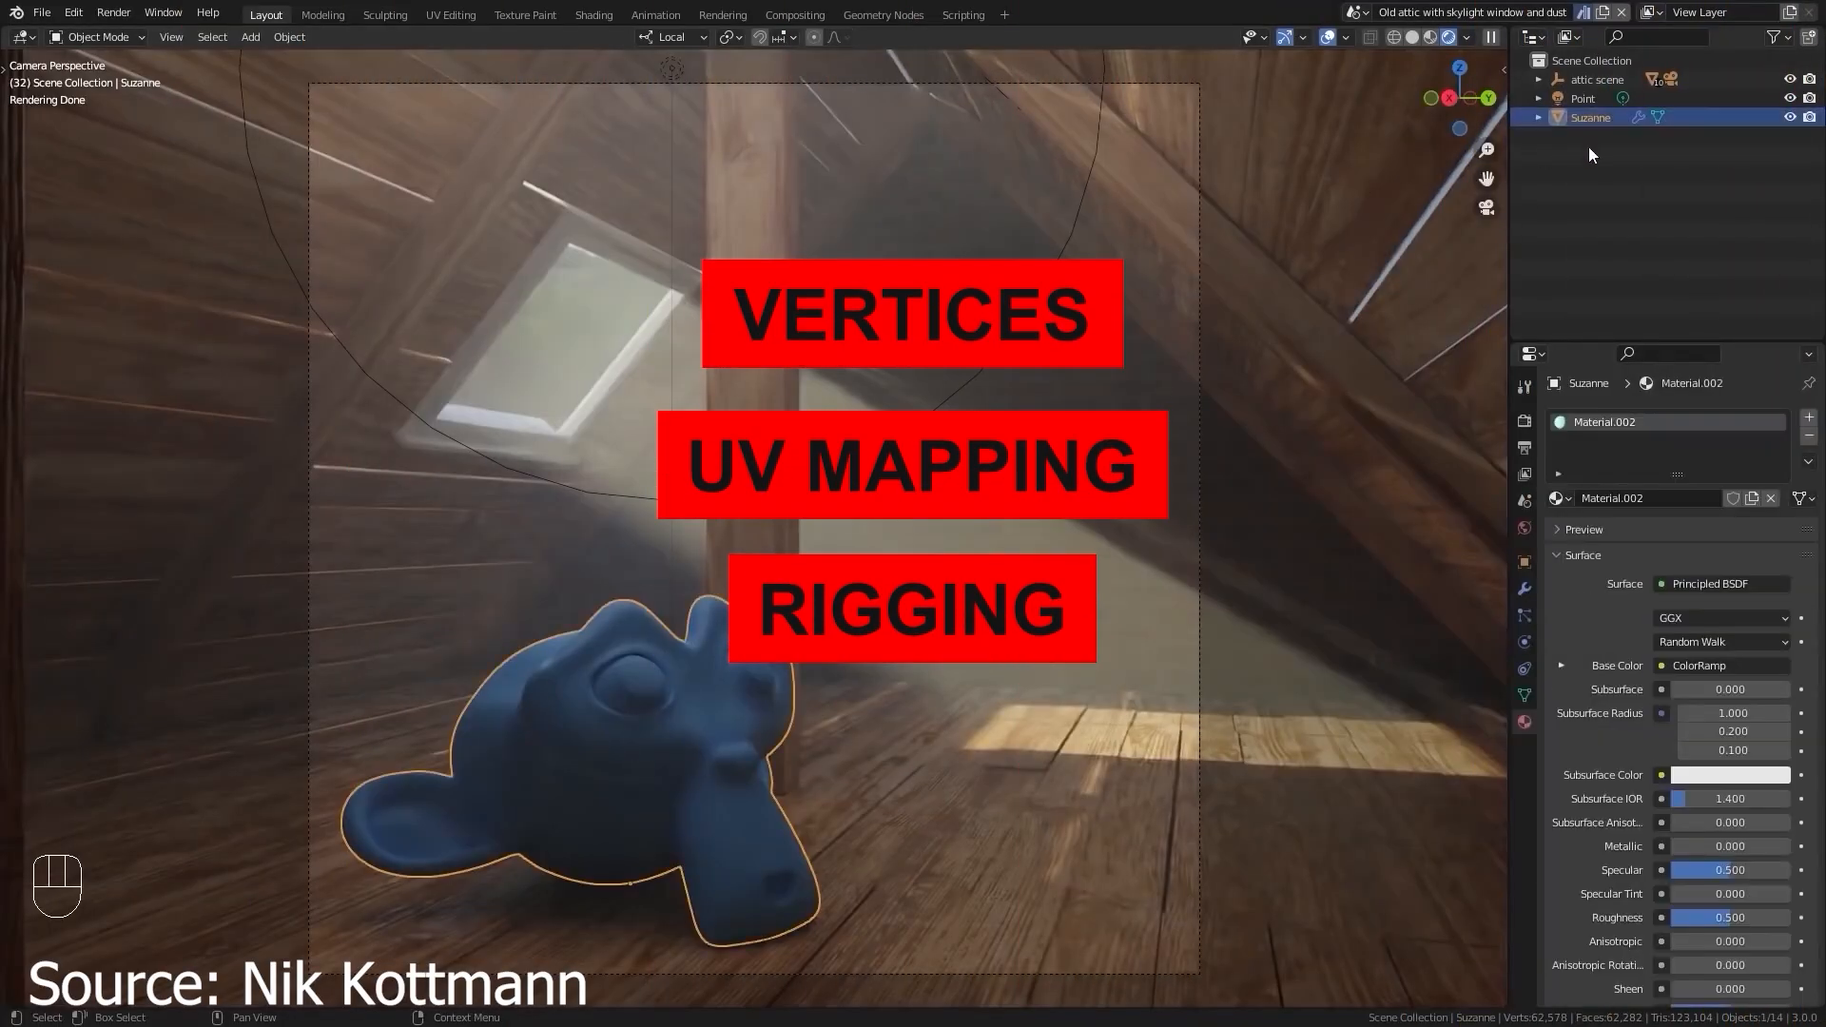